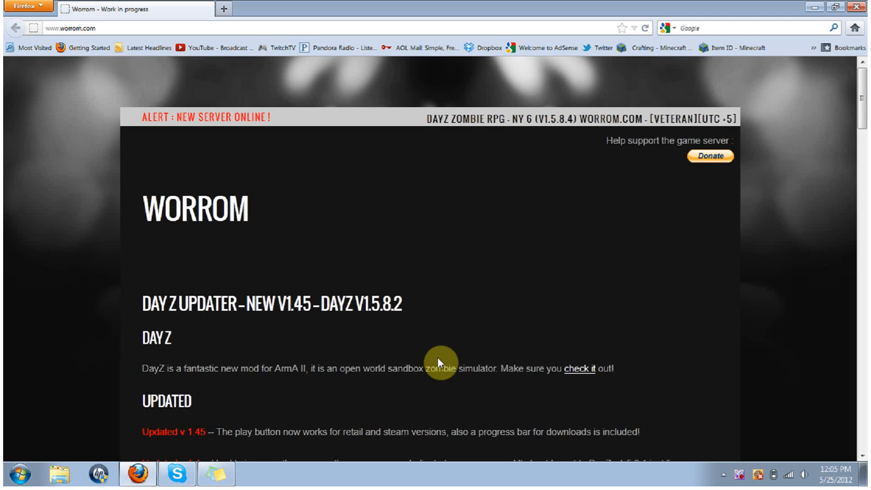
mouse_move(274, 229)
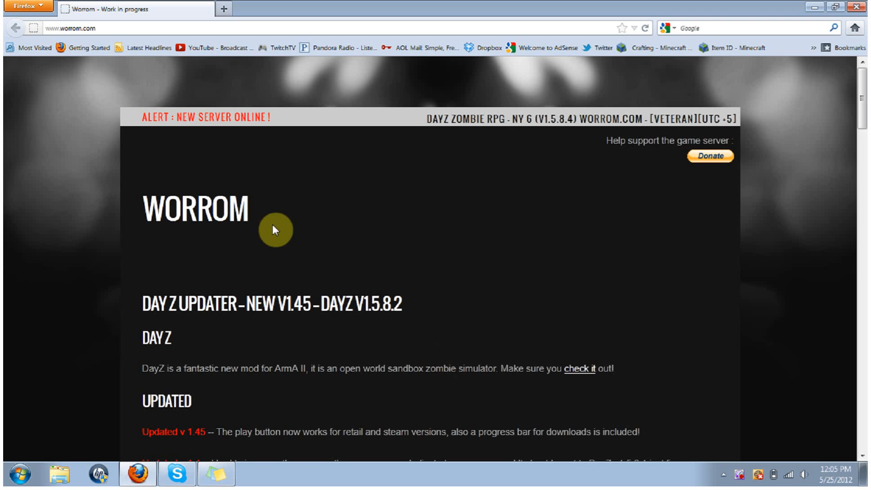
mouse_move(280, 230)
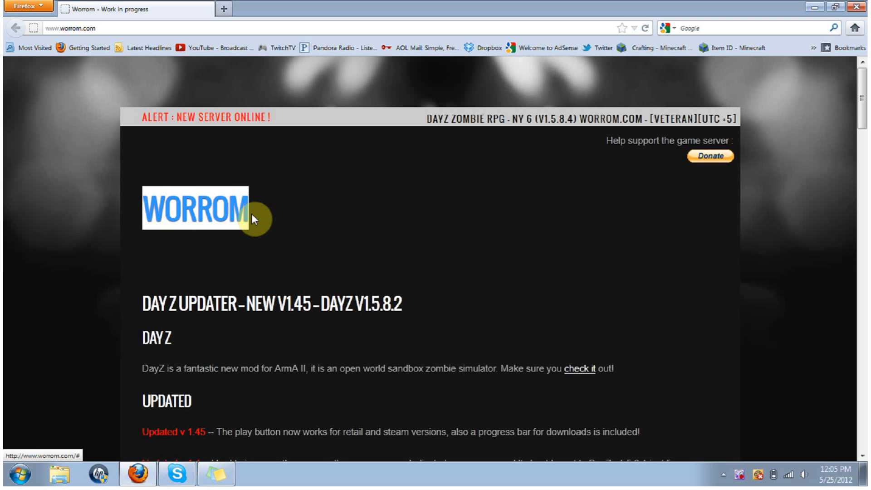
mouse_move(293, 236)
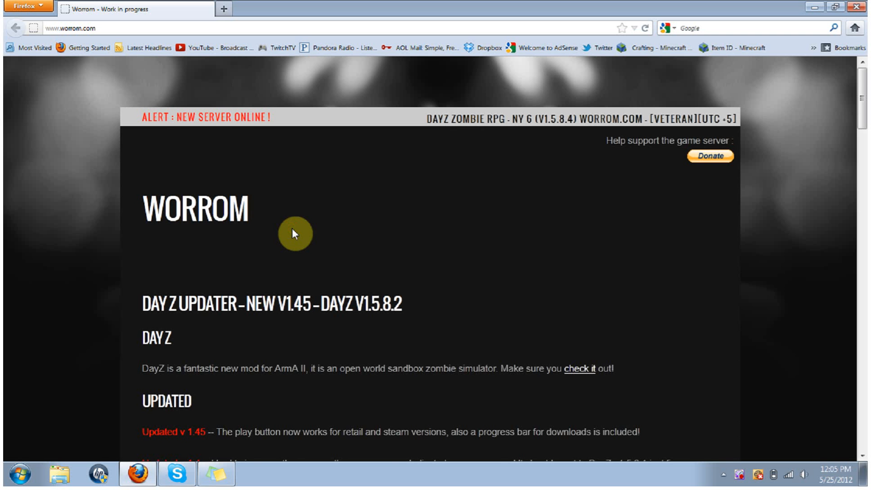
Step: Scroll through the download page in Firefox, then minimize it to reveal the desktop
scroll("down", 3)
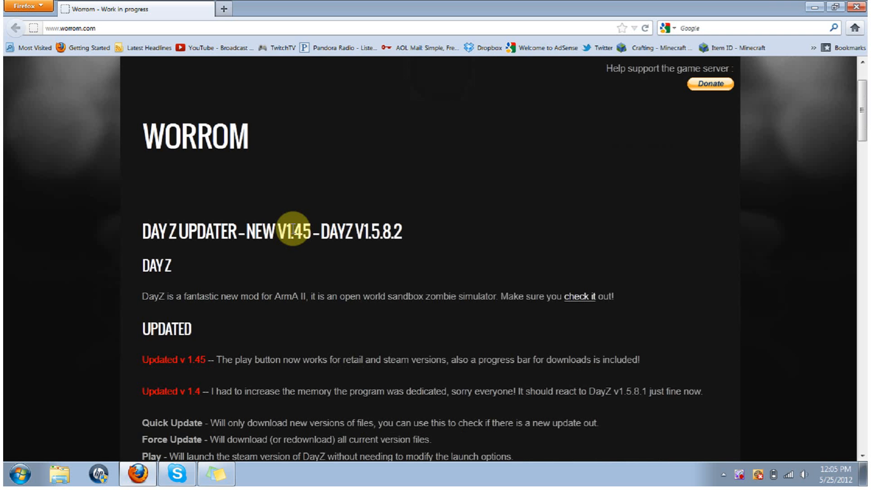
scroll("down", 3)
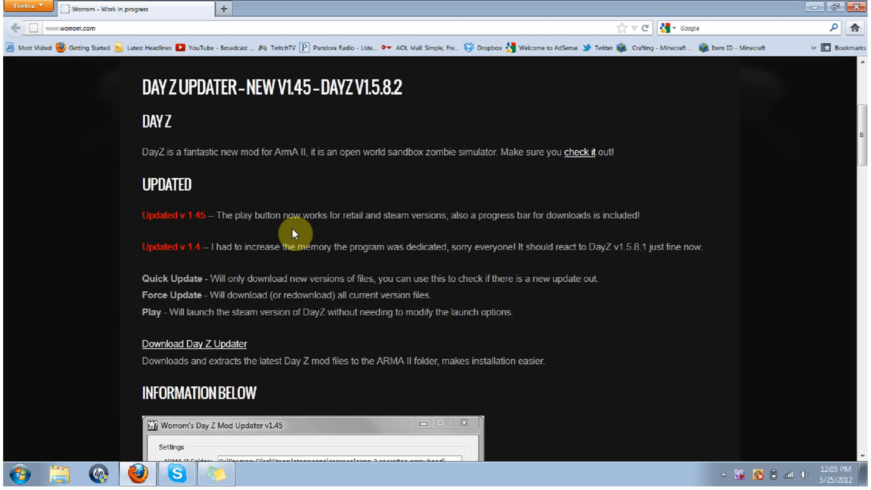
scroll("down", 3)
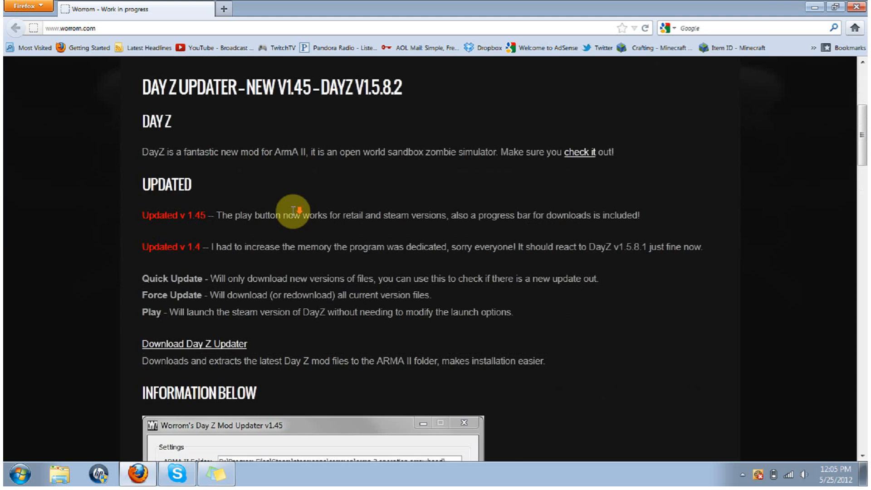
scroll("down", 3)
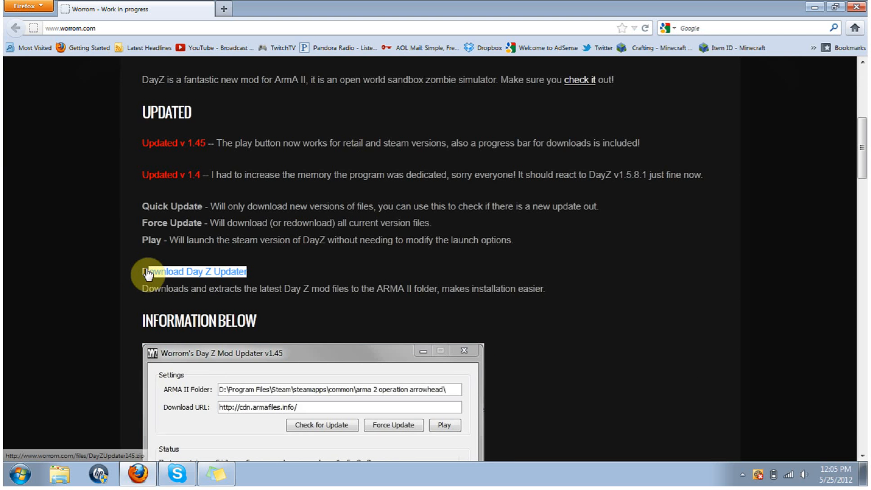
mouse_move(322, 240)
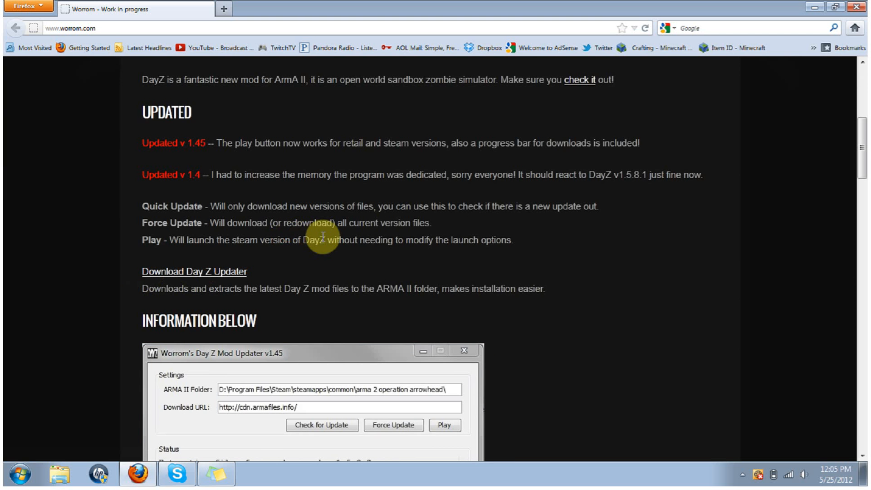
scroll("down", 3)
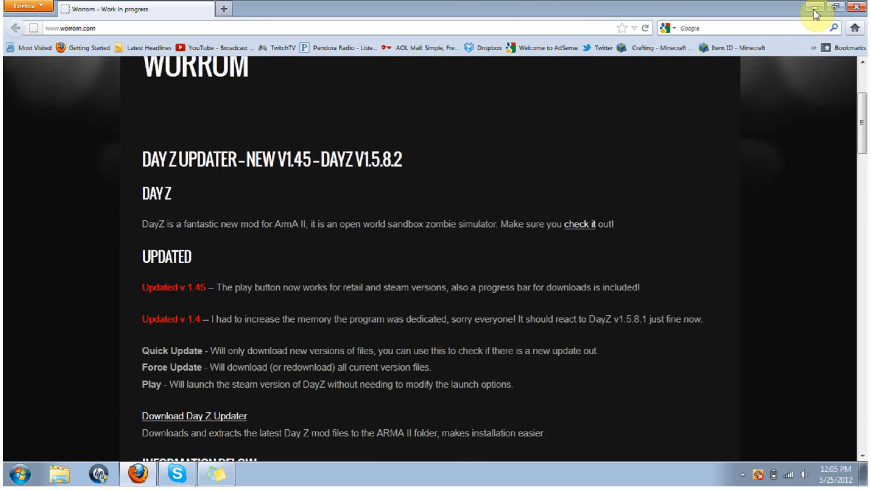
left_click(811, 9)
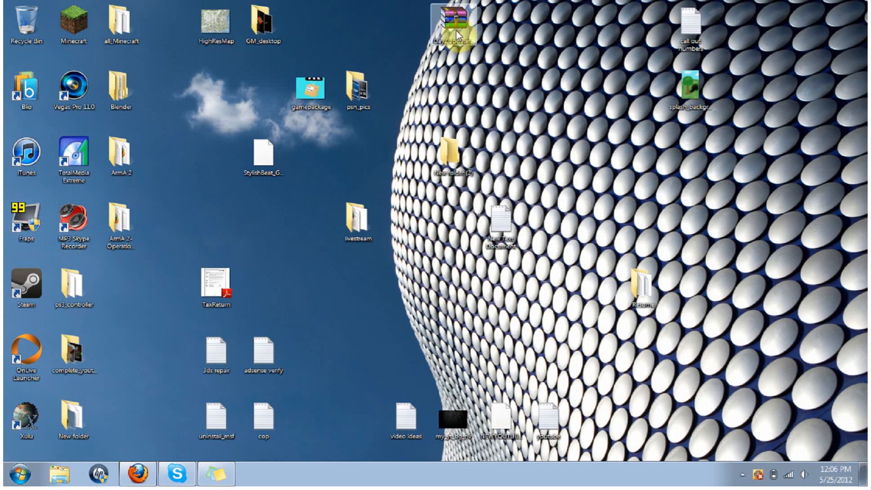
Step: Extract the DayZUpdater zip here on the desktop and select the resulting DayZUpdater folder
right_click(454, 20)
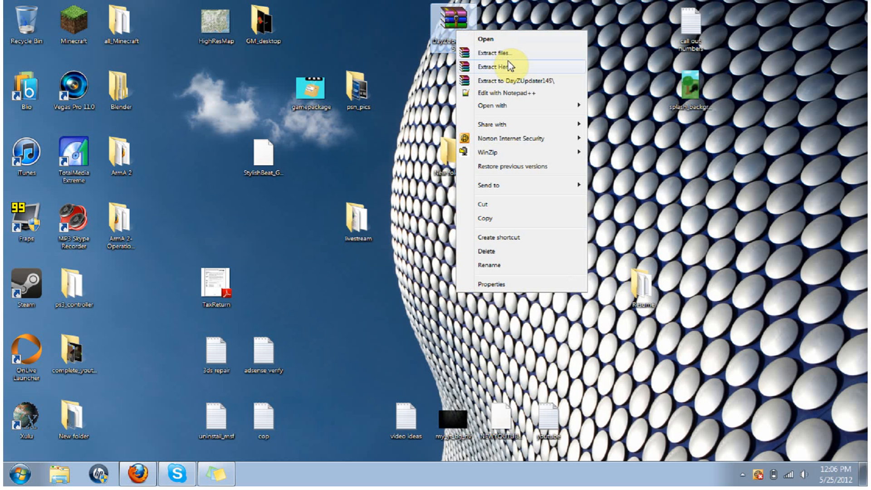
left_click(495, 65)
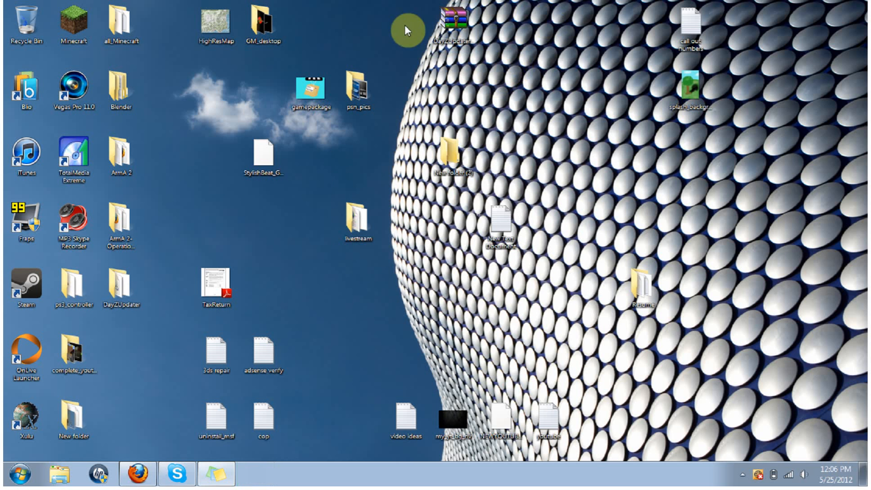
left_click(356, 87)
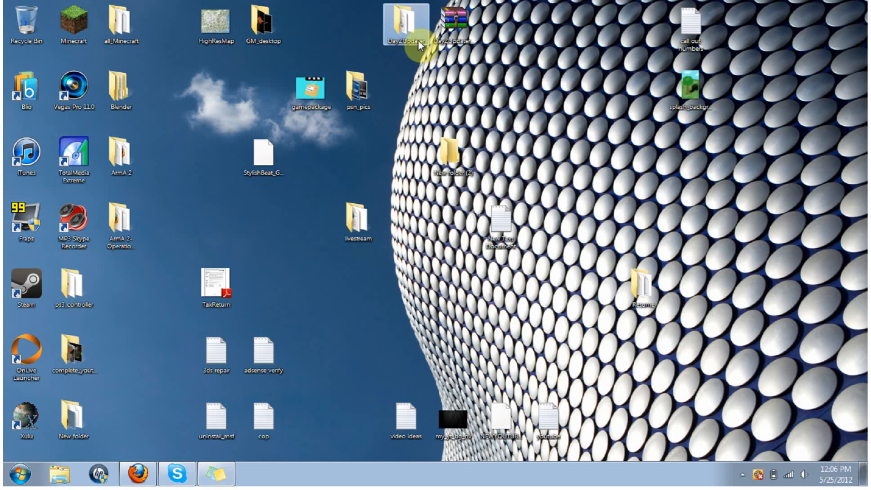
mouse_move(424, 112)
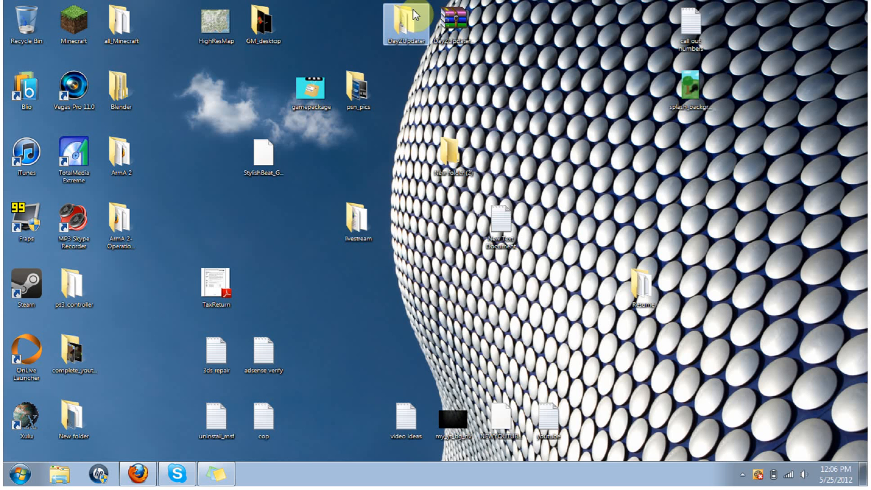
Step: Open the DayZUpdater folder and launch the DayZUpdater application inside it
double_click(407, 18)
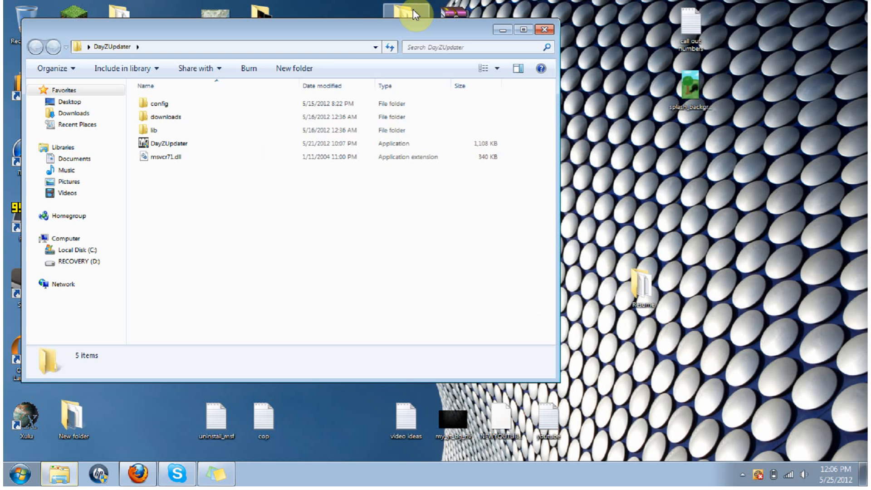
left_click(169, 143)
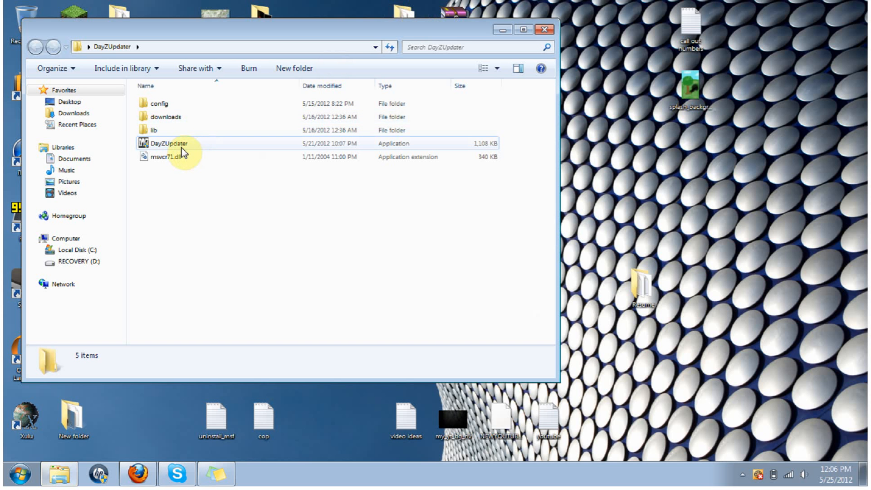
left_click(170, 143)
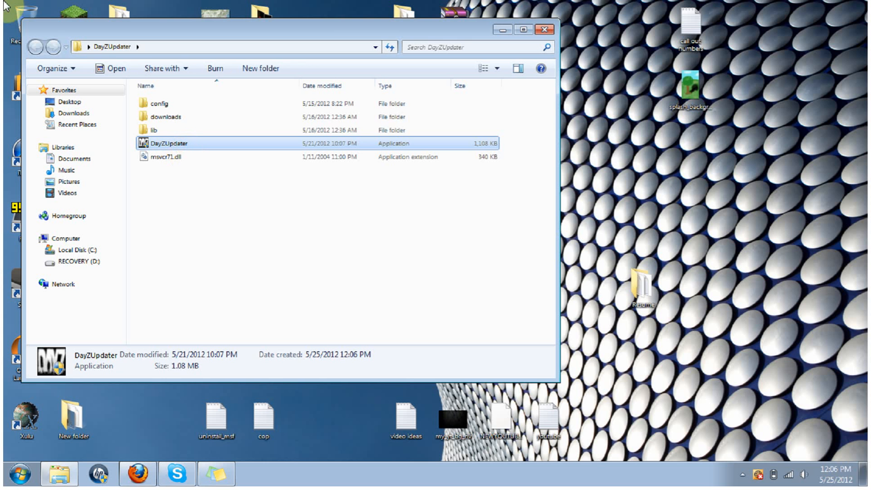
double_click(163, 144)
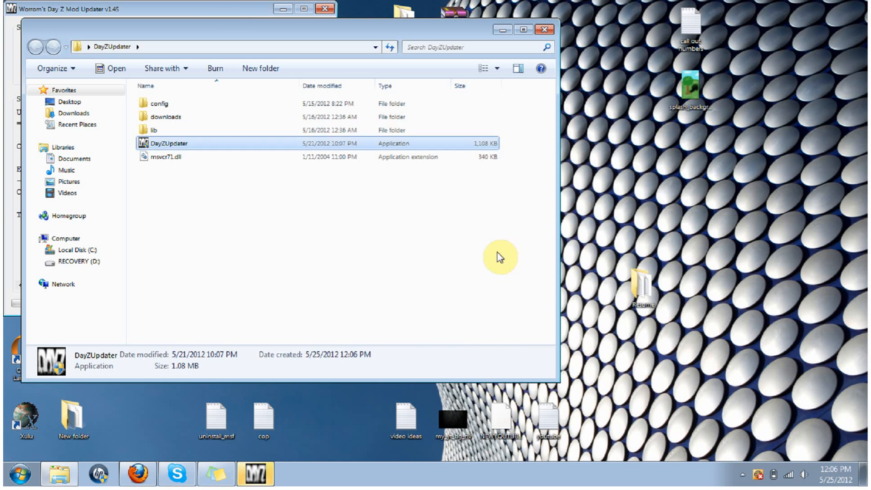
mouse_move(542, 29)
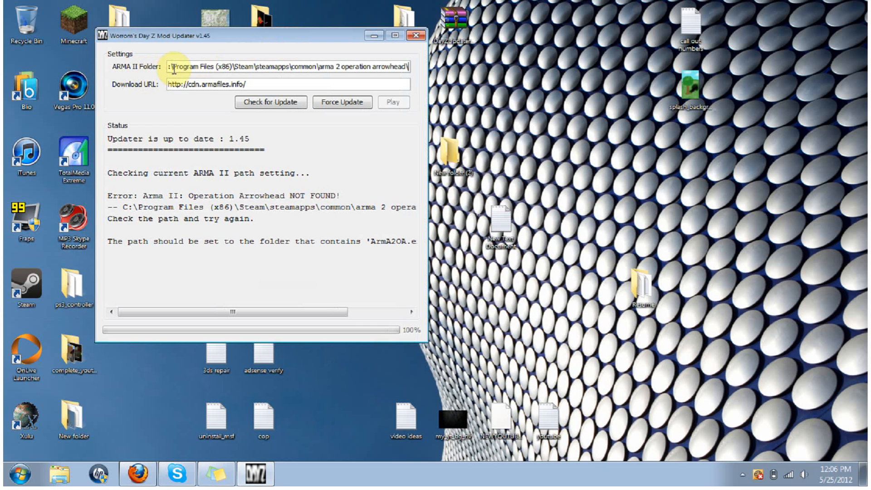
mouse_move(385, 69)
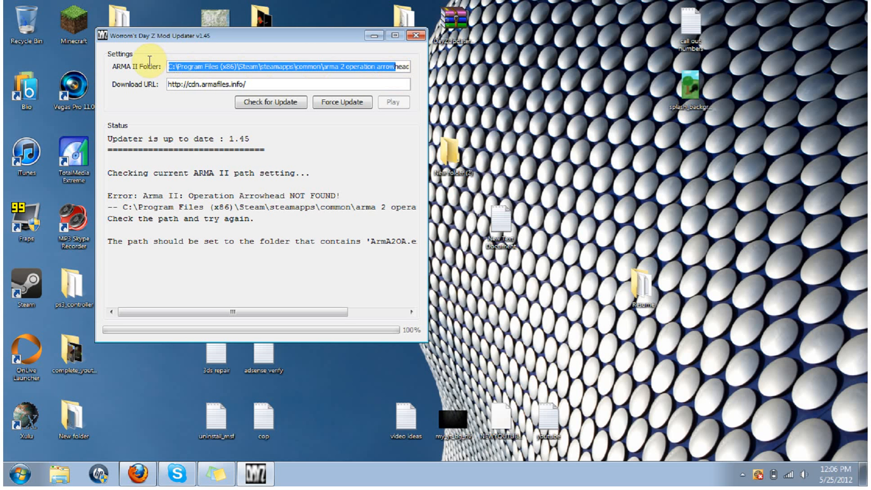
mouse_move(397, 80)
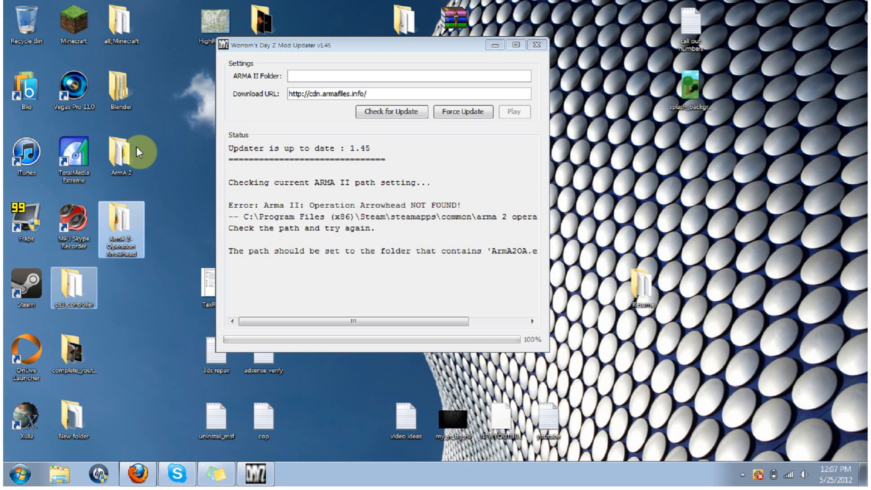
Step: Clear the existing path from the ARMA II Folder box
left_click_drag(139, 152, 94, 5)
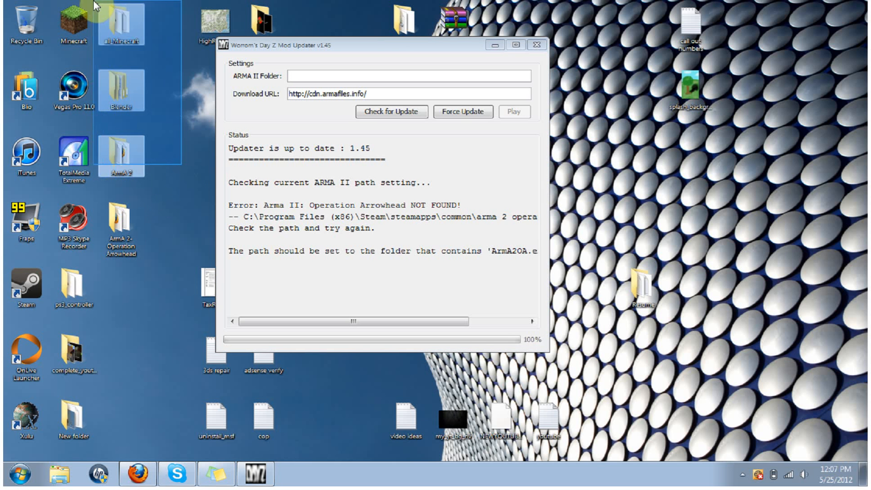
left_click(96, 159)
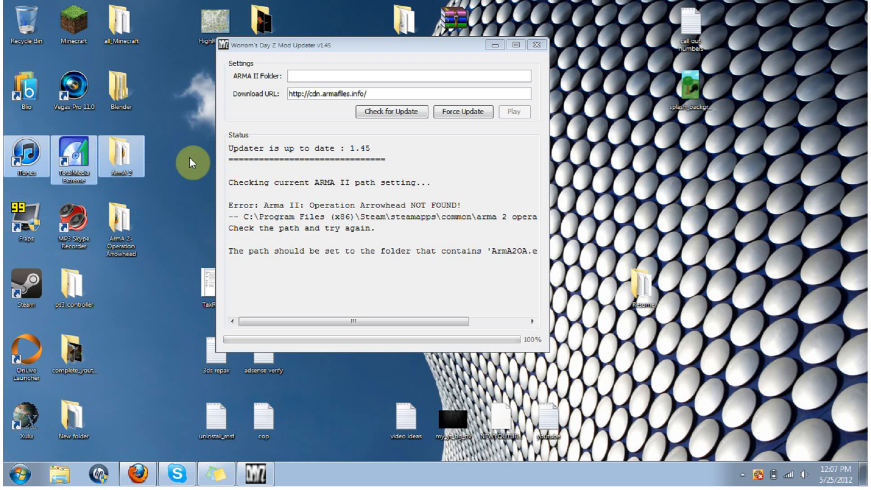
Step: Open the 'ArmA 2- Operation Arrowhead' folder on the desktop
left_click(121, 226)
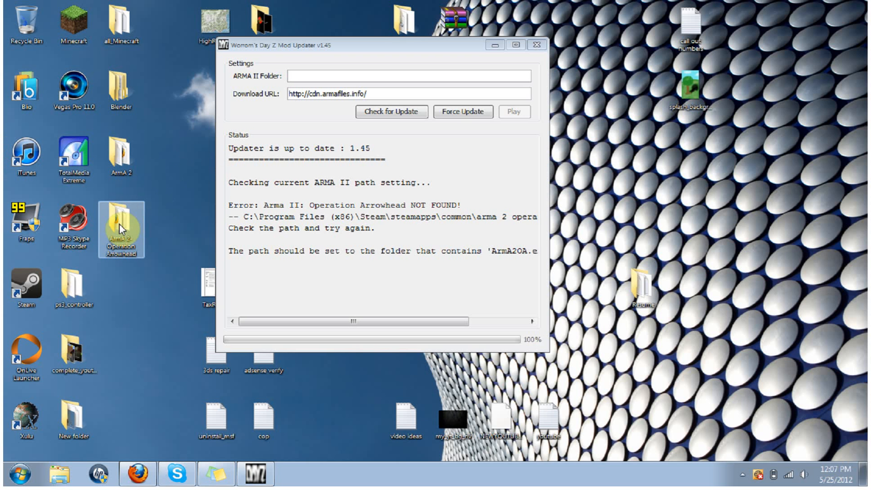
left_click(123, 243)
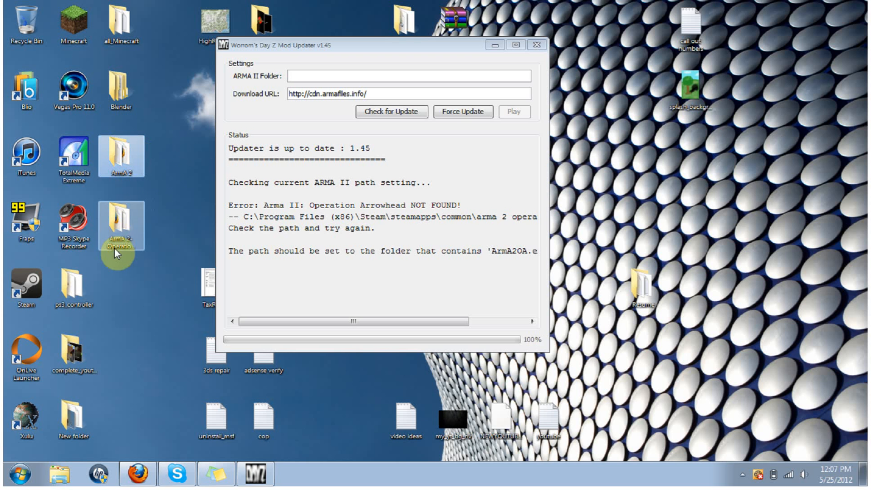
double_click(120, 223)
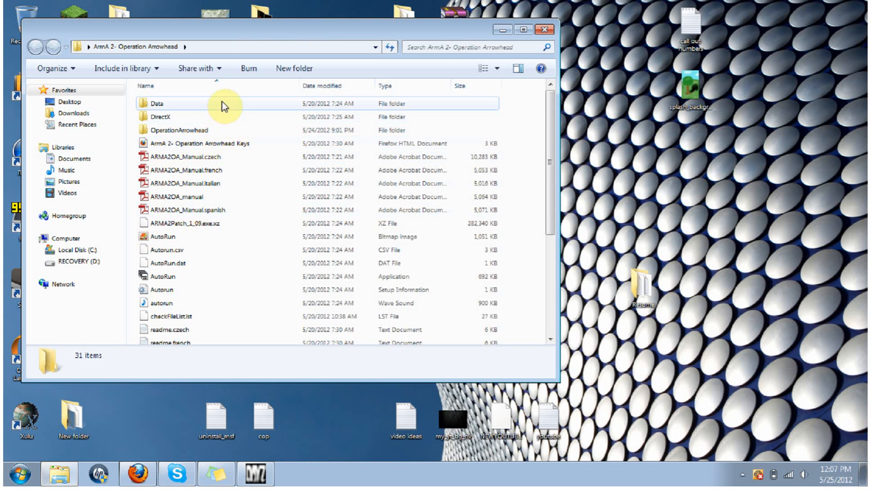
double_click(178, 130)
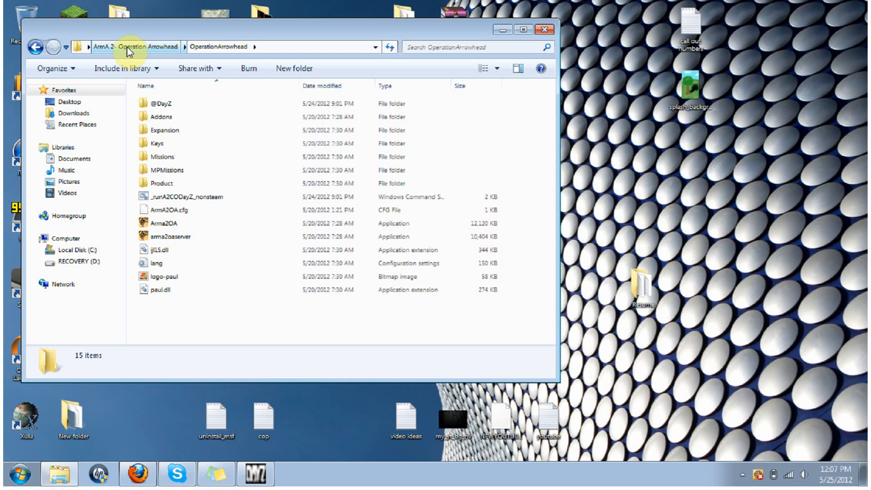
mouse_move(145, 63)
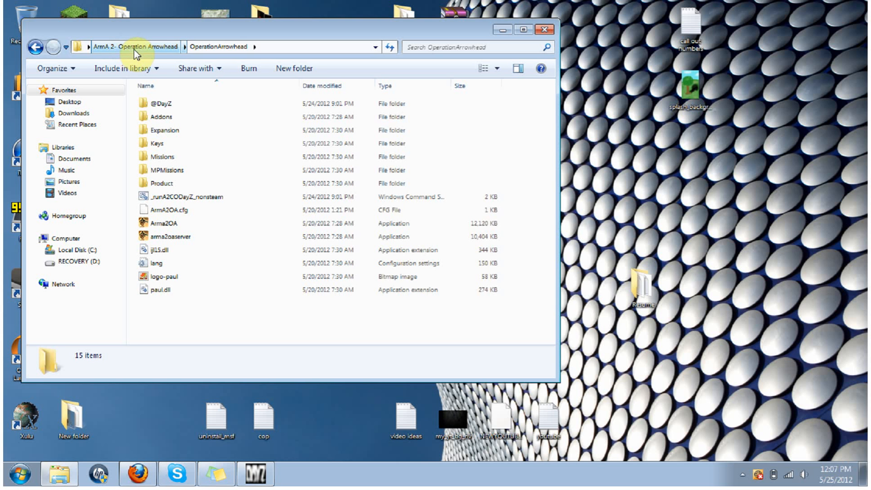
mouse_move(149, 64)
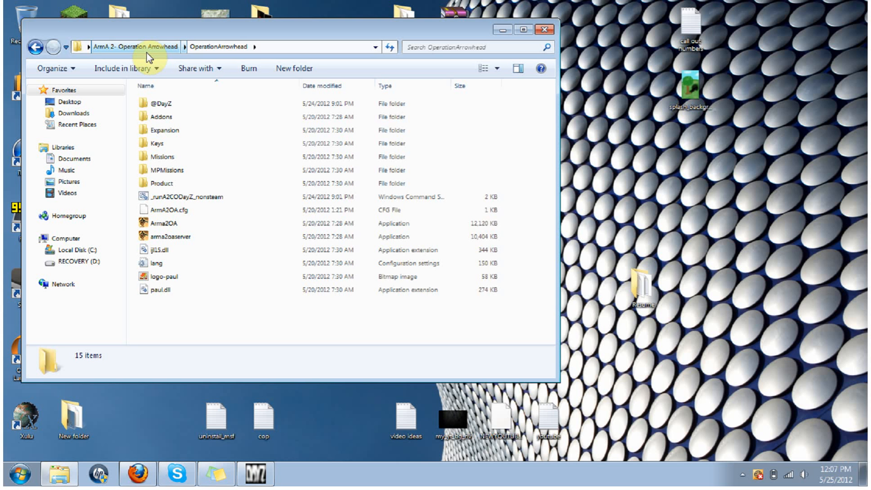
mouse_move(131, 60)
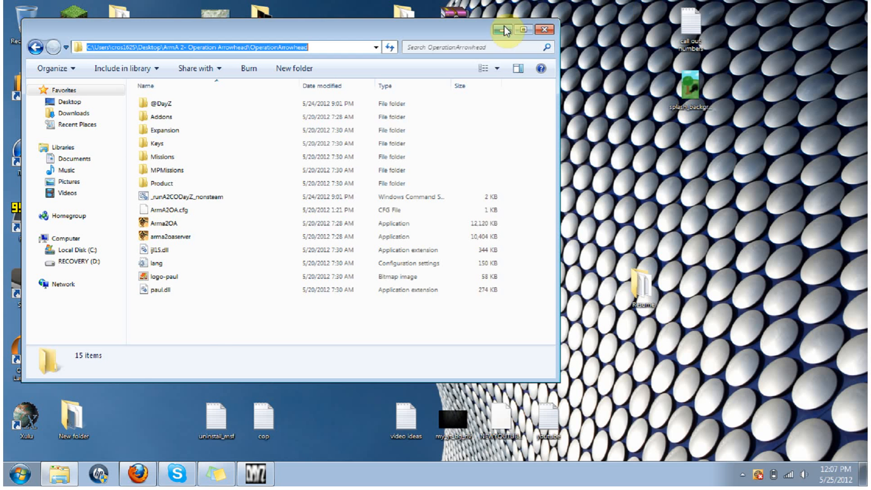
Step: Set the ARMA II Folder to \Users\cros1625\Desktop\ArmA 2- Operation Arrowhead\OperationArrowhead and run Check for Update
left_click(502, 29)
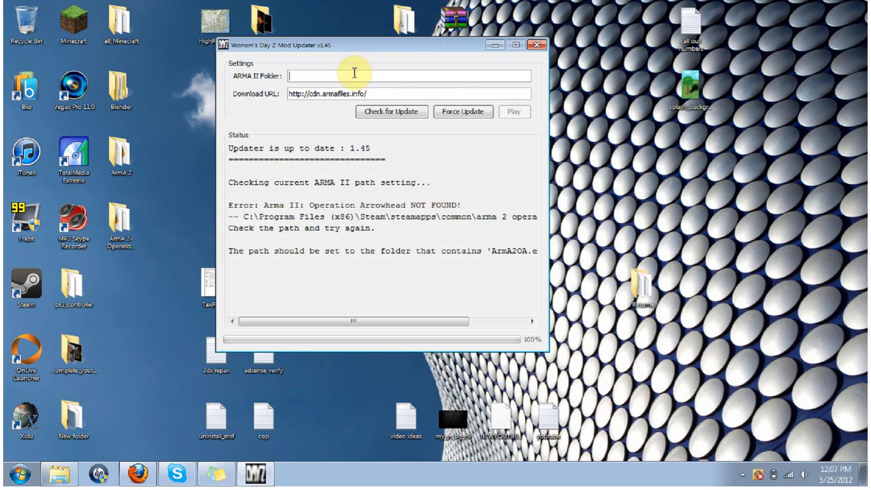
type("\\Users\\cros1625\\Desktop\\ArmA 2- Operation Arrowhead\\OperationArrowhead")
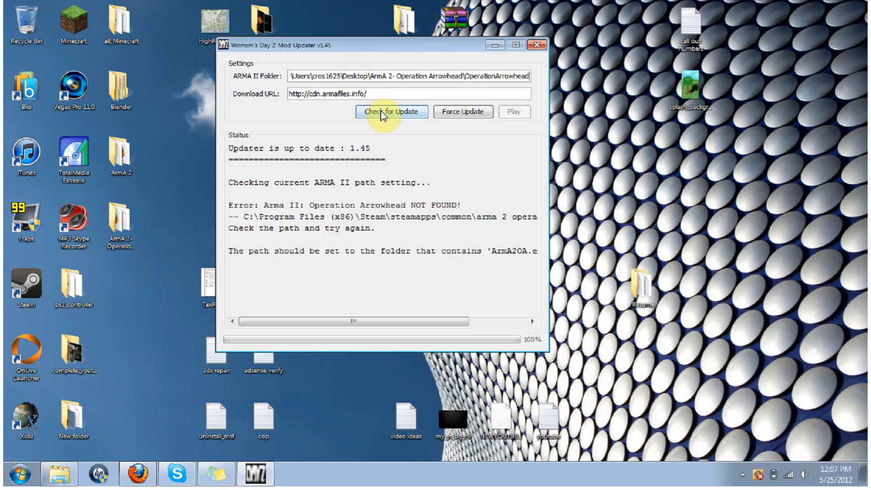
left_click(391, 112)
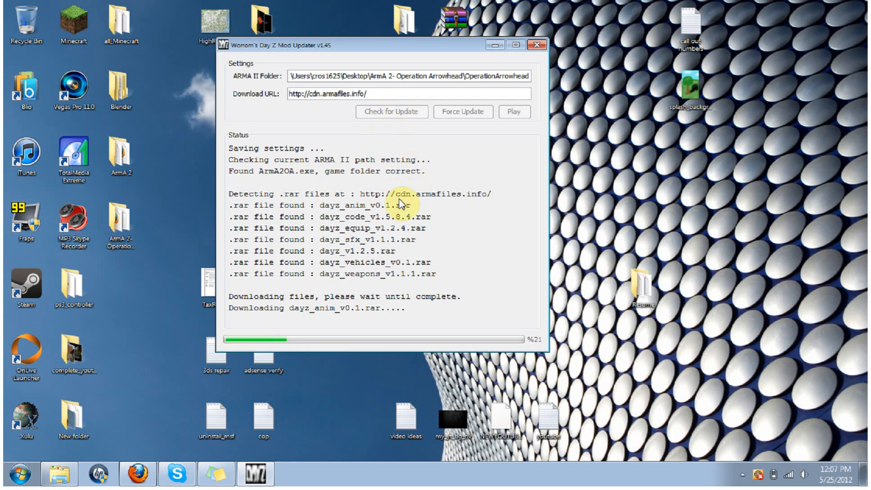
left_click_drag(405, 206, 419, 273)
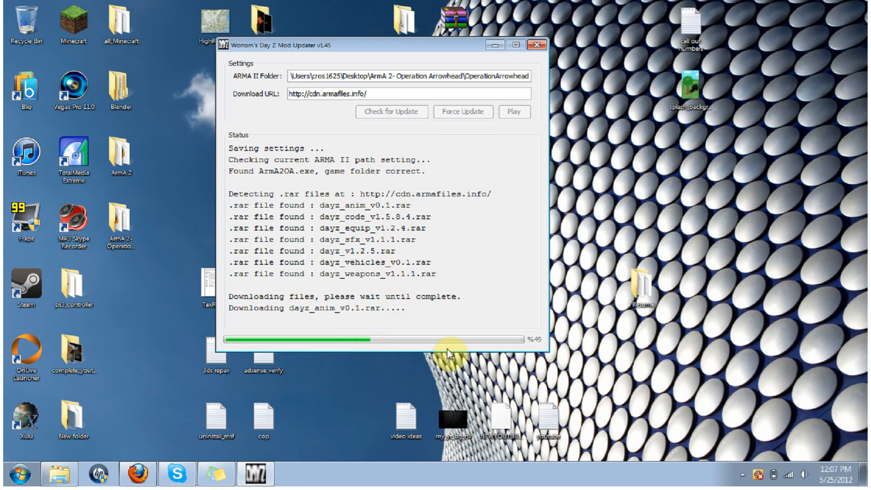
mouse_move(481, 337)
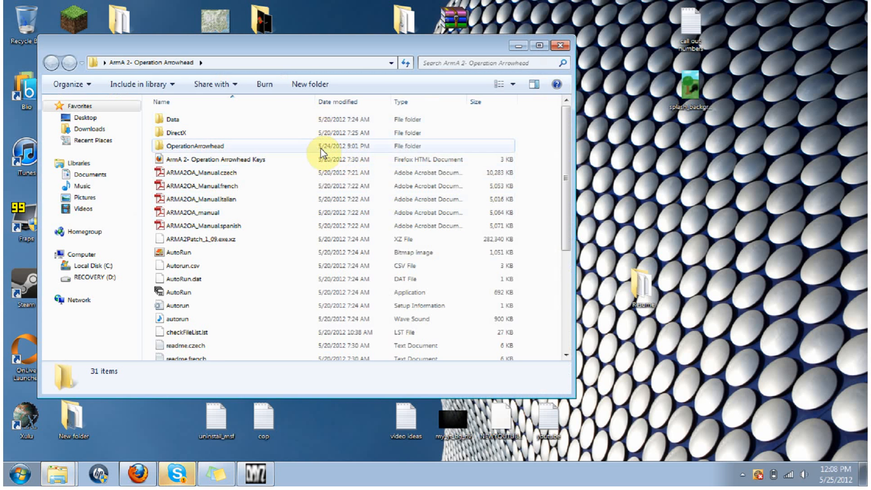
Step: Open the OperationArrowhead folder, now containing the new OperationArrowhead shortcut
double_click(194, 145)
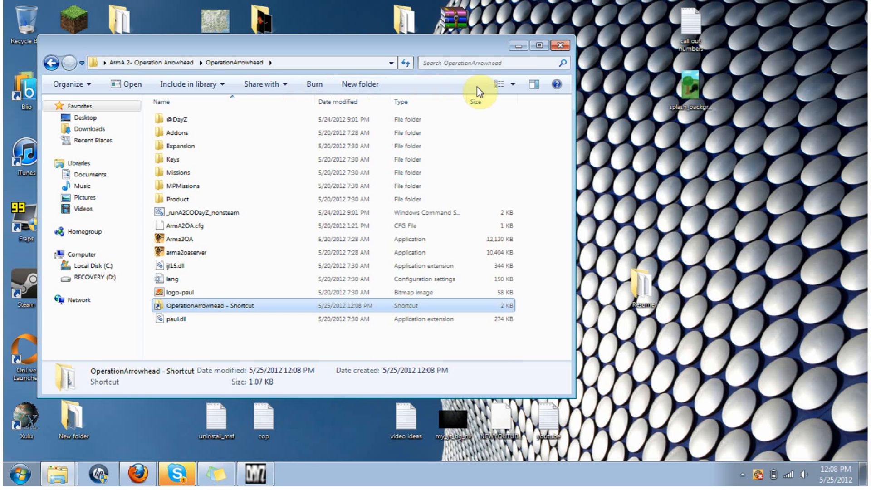
mouse_move(315, 306)
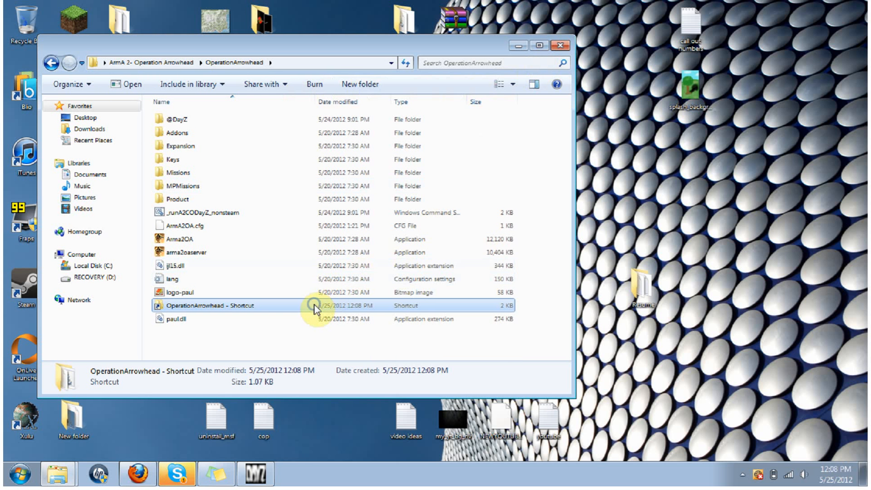